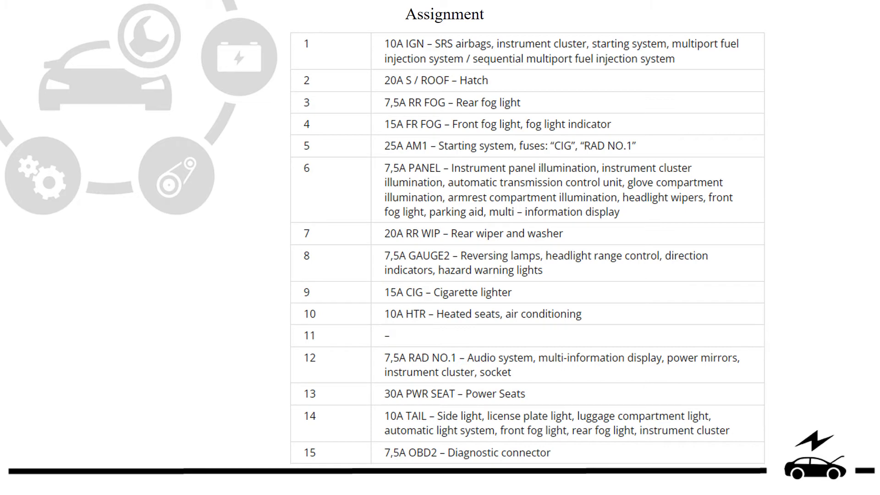
pyautogui.scroll(-3)
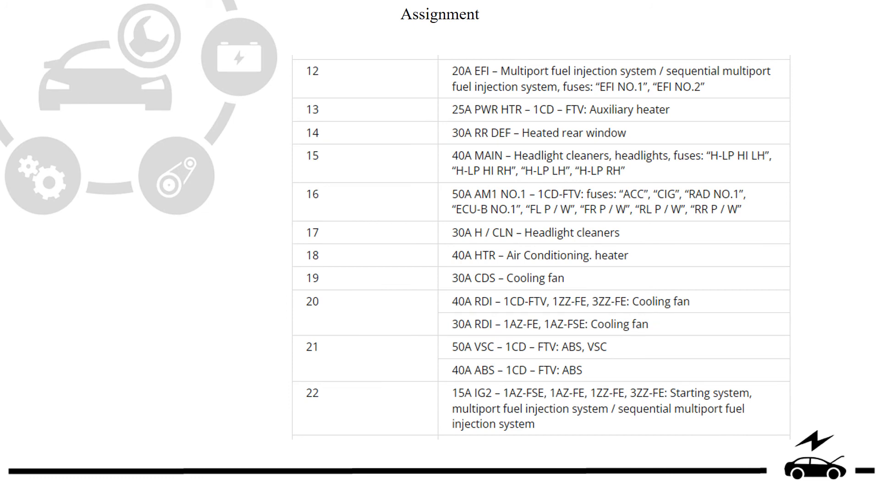